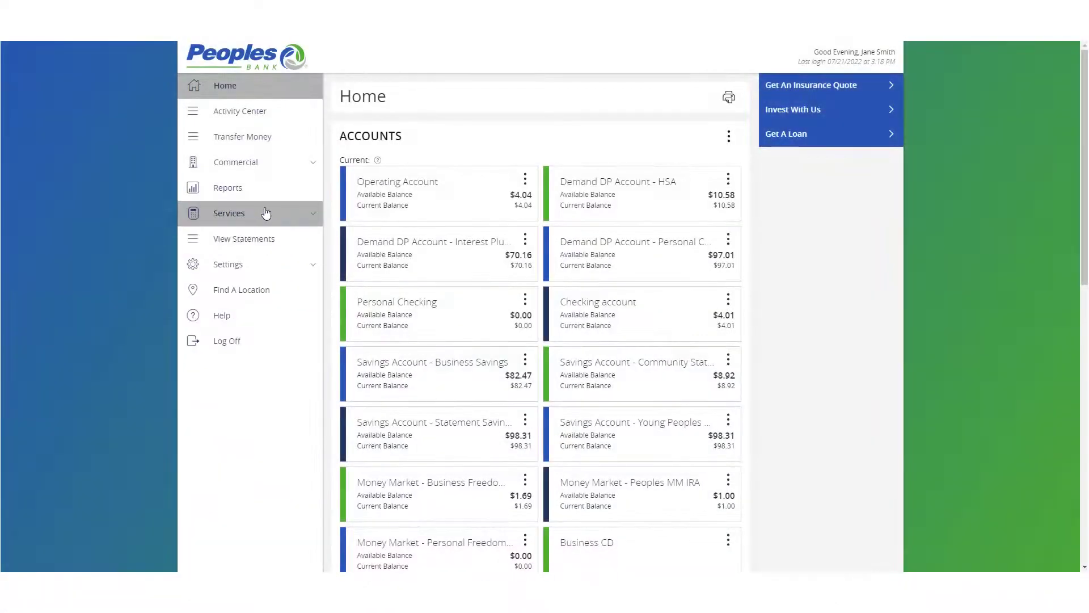
- Navigate to Company Policy under the Commercial section of the sidebar
click(236, 162)
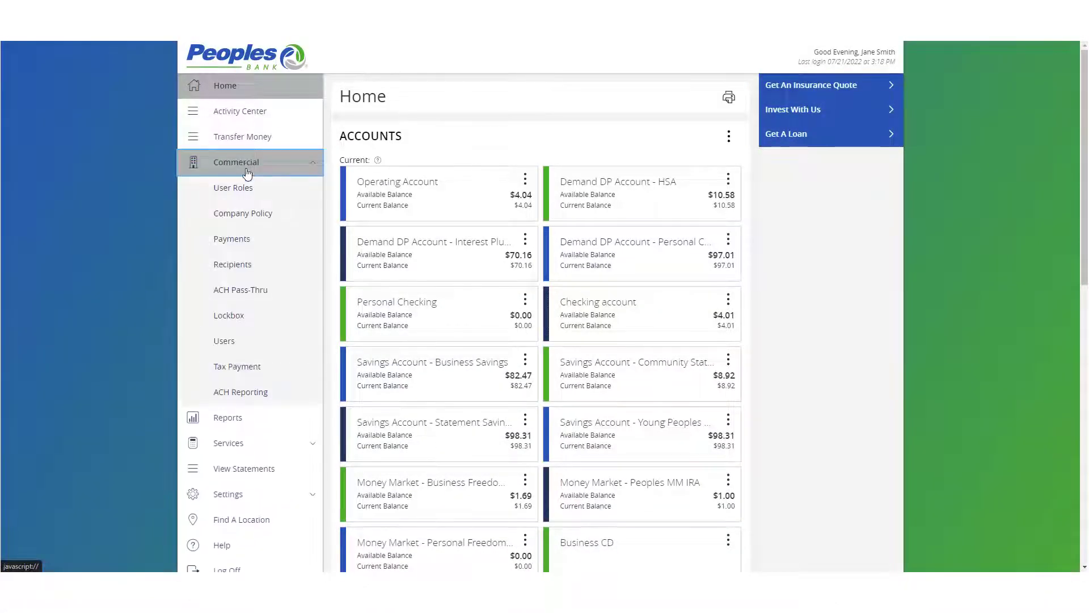
click(243, 213)
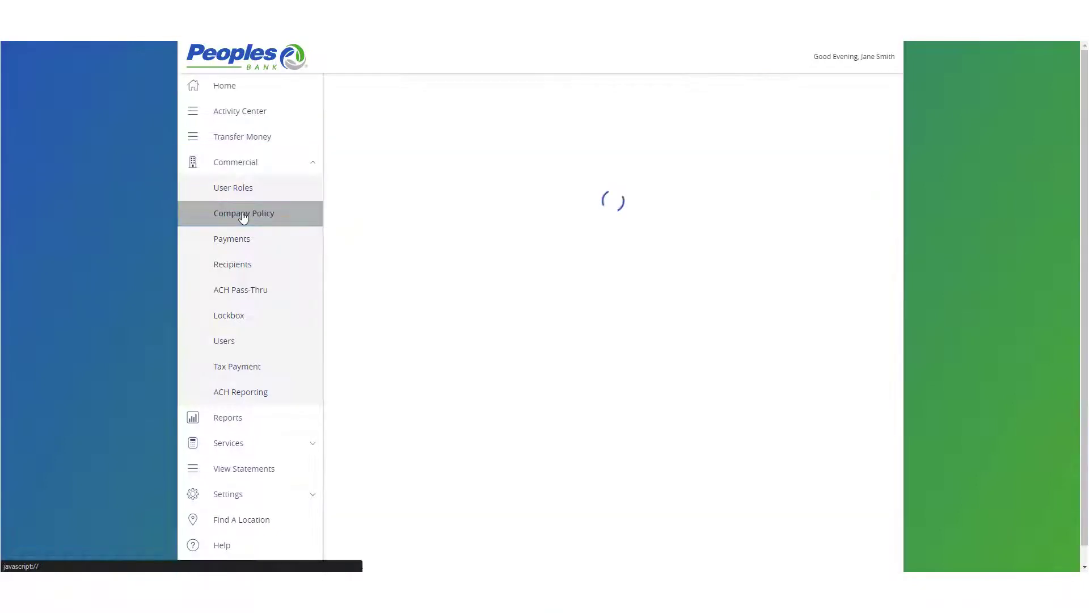
- Show the policy's Accounts list and select Business Savings and Operating Account for labelling
click(243, 213)
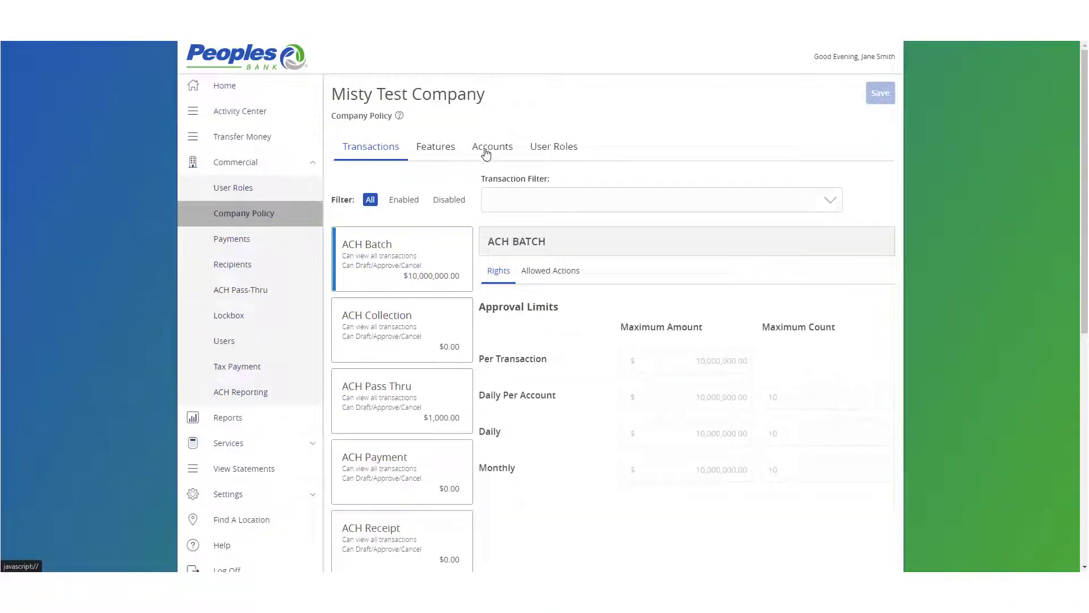
click(492, 147)
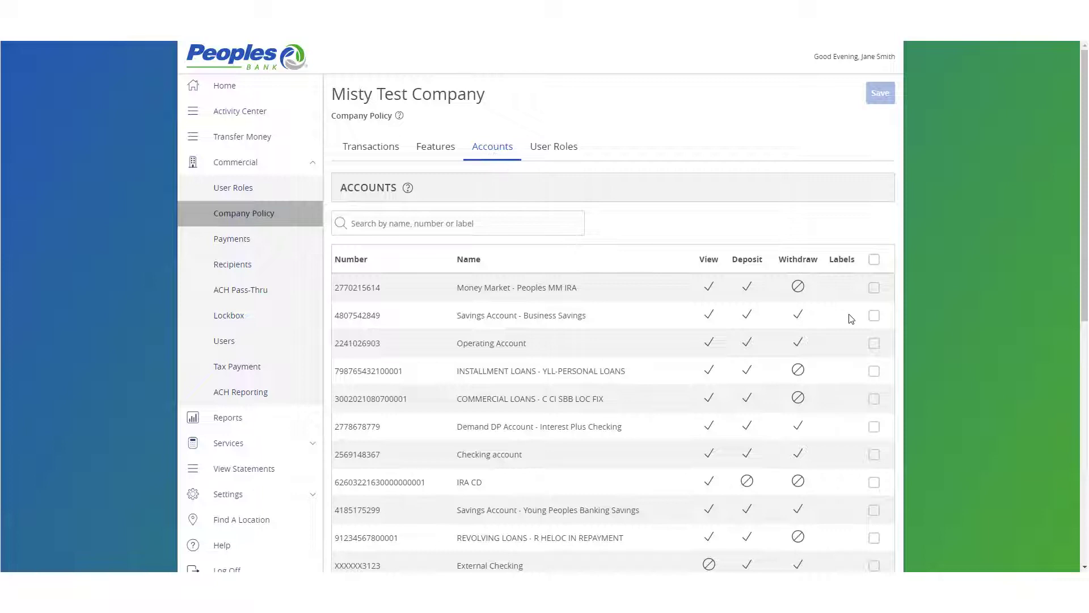
click(874, 315)
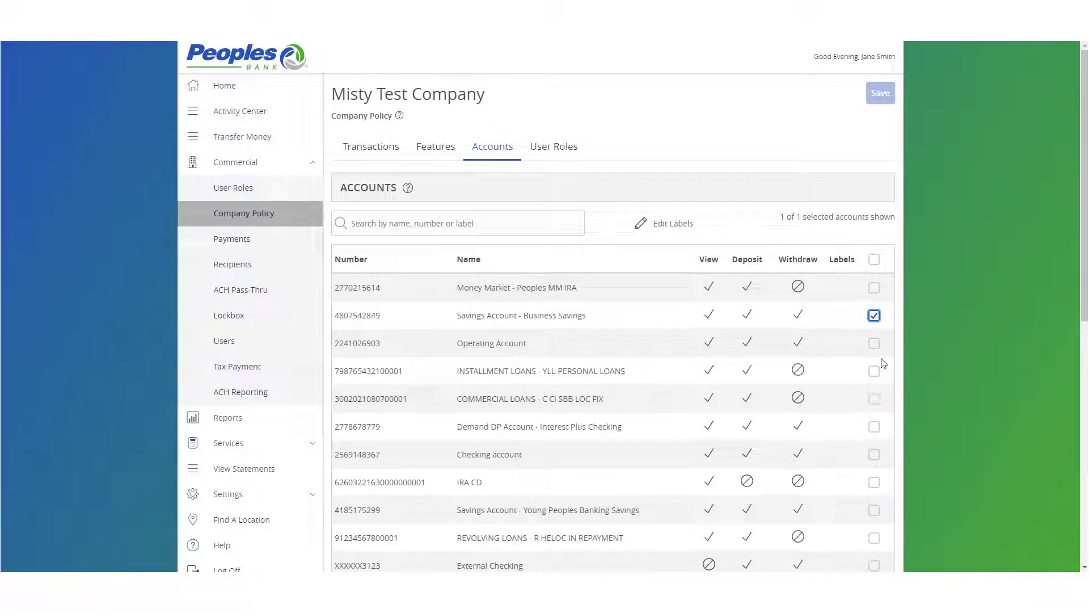
click(874, 343)
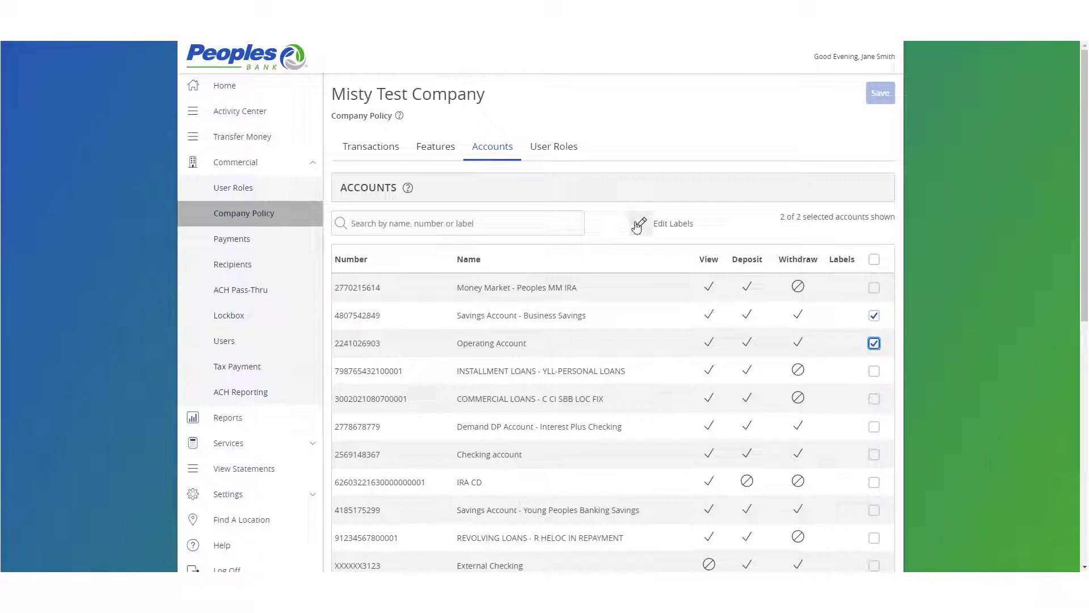
- Create and apply a new 'Company Q' label to the Business Savings and Operating accounts
click(641, 224)
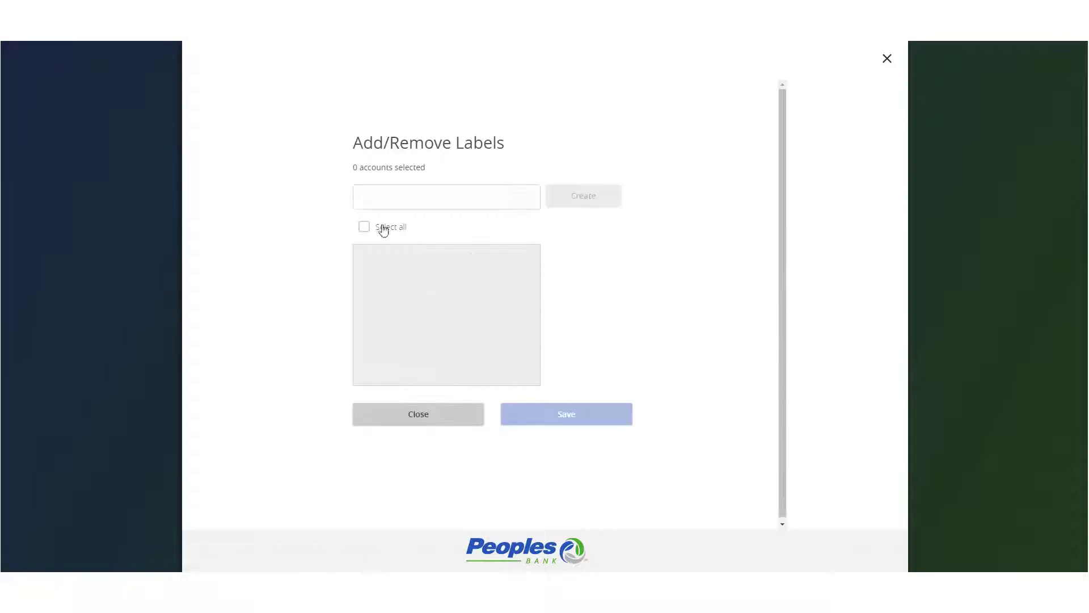
text(Co)
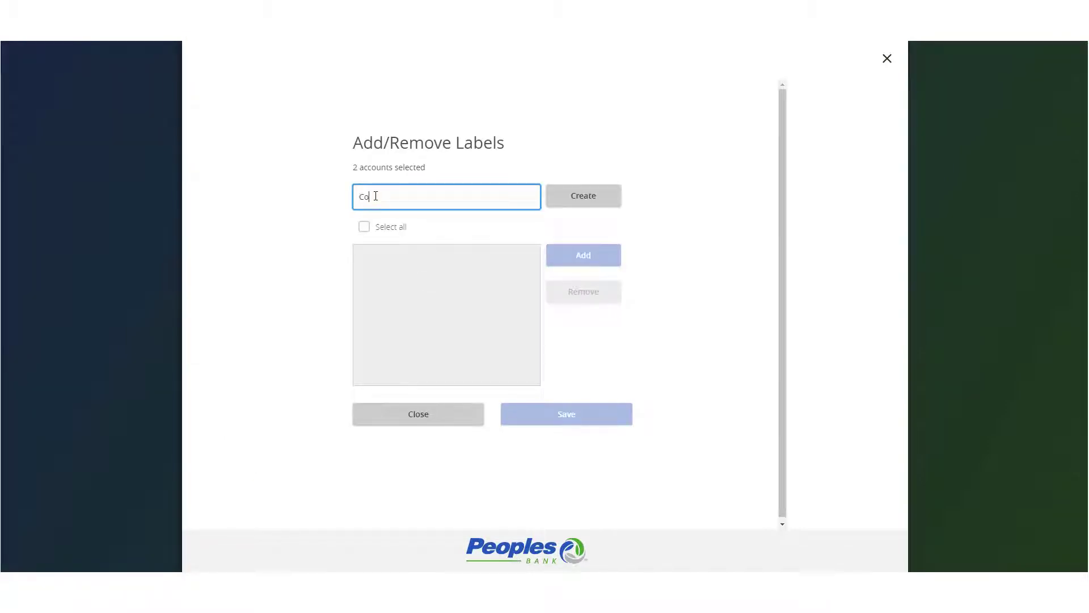
text(mpany Q)
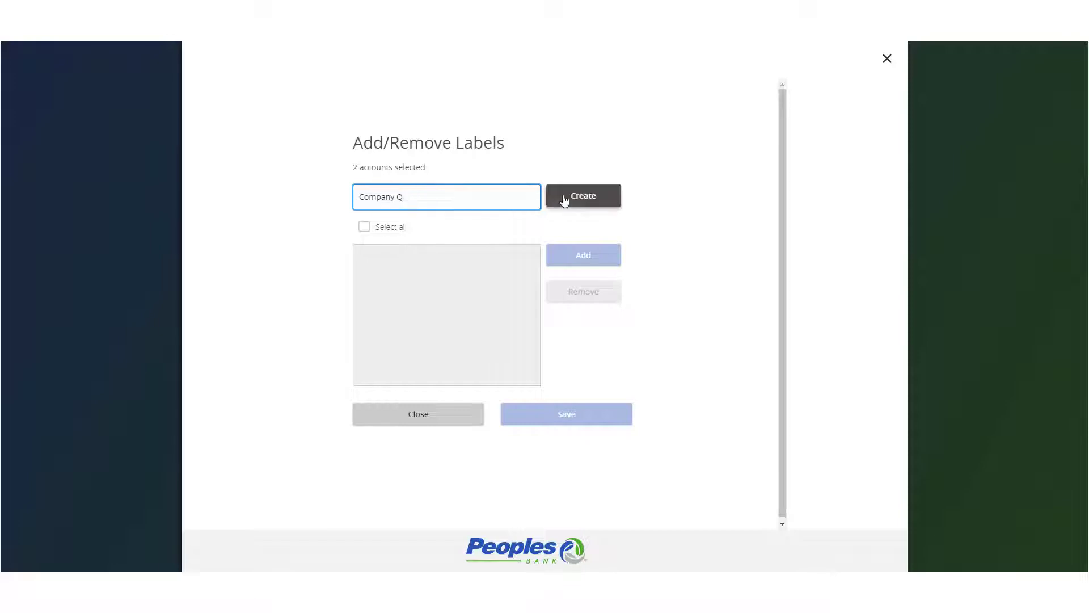
click(583, 196)
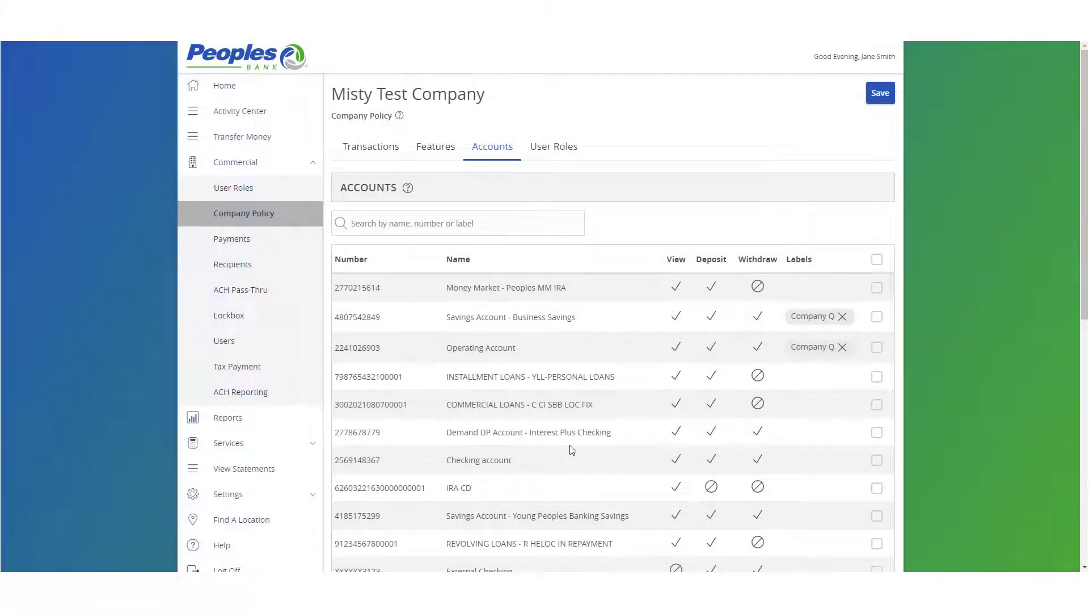
- Select the installment loan account and bring up its label editor
click(876, 376)
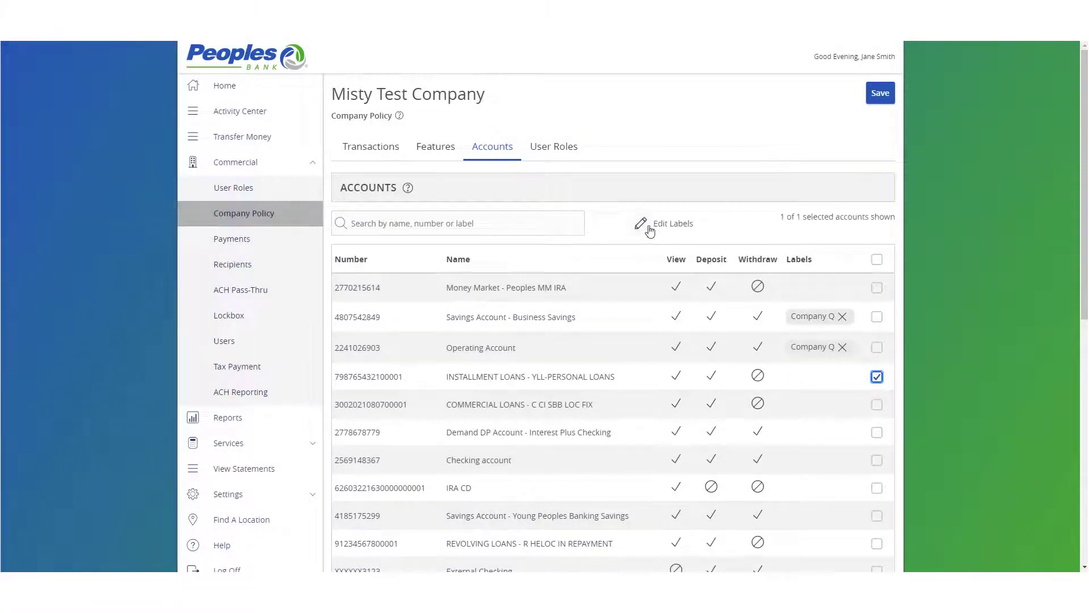
click(673, 224)
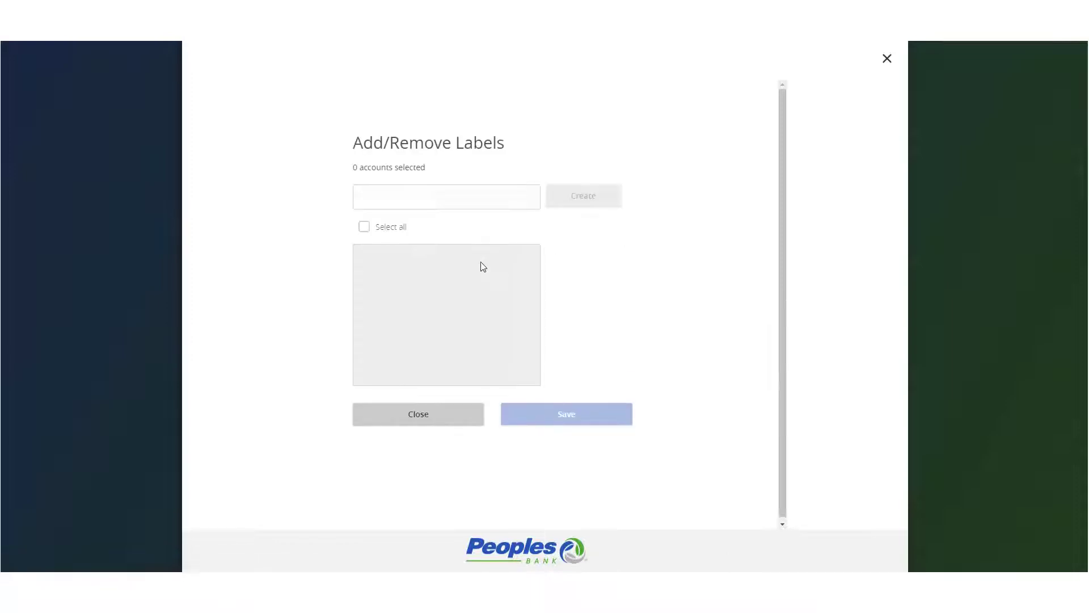
- Create and apply a 'Company B' label to the installment loan, then save the policy
text(c)
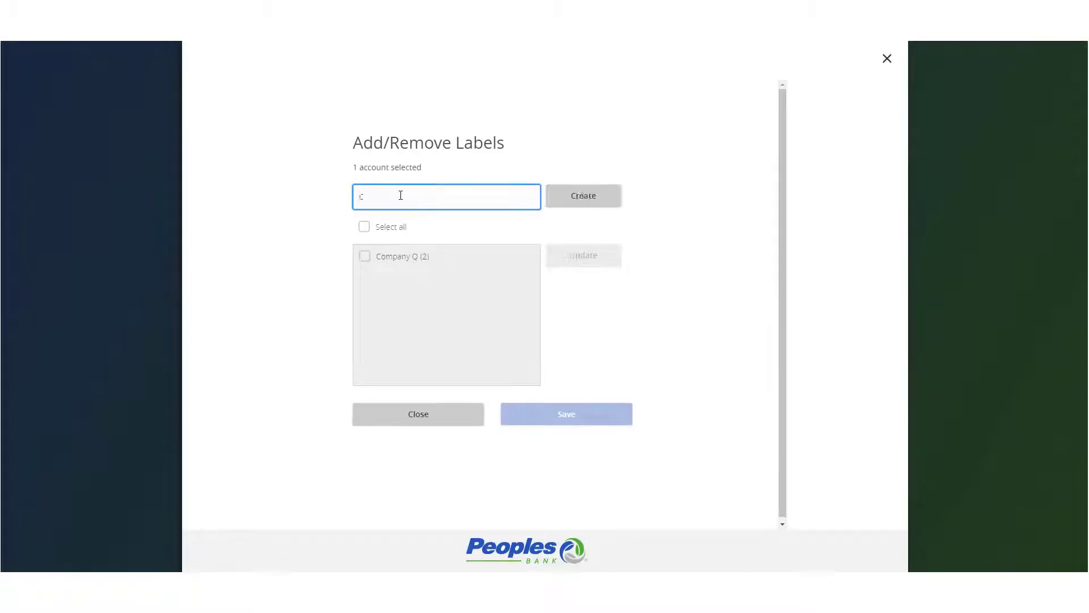
text(ompany)
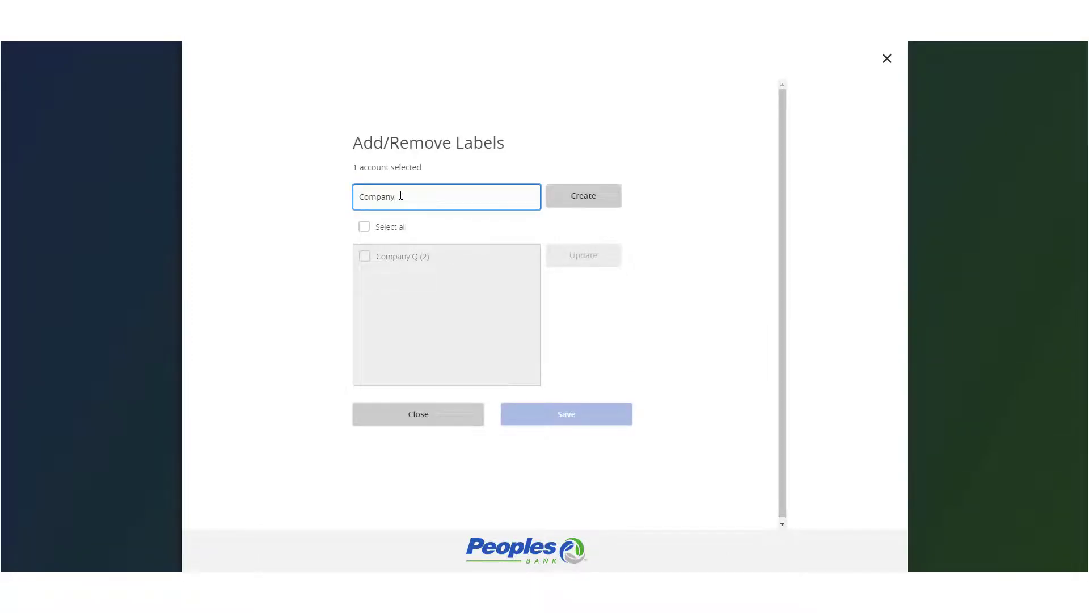
click(583, 195)
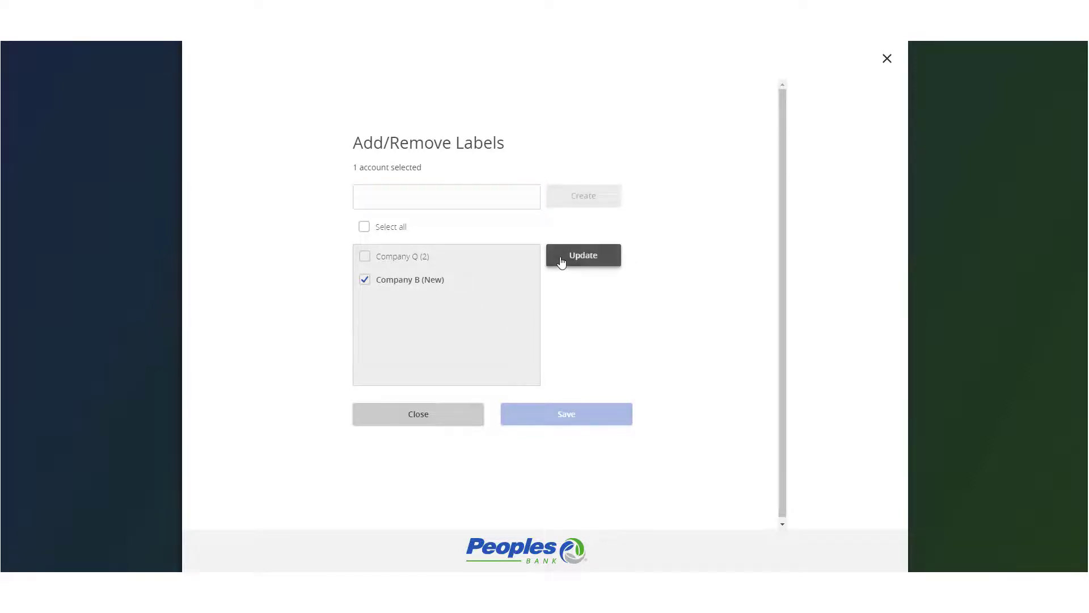
click(418, 414)
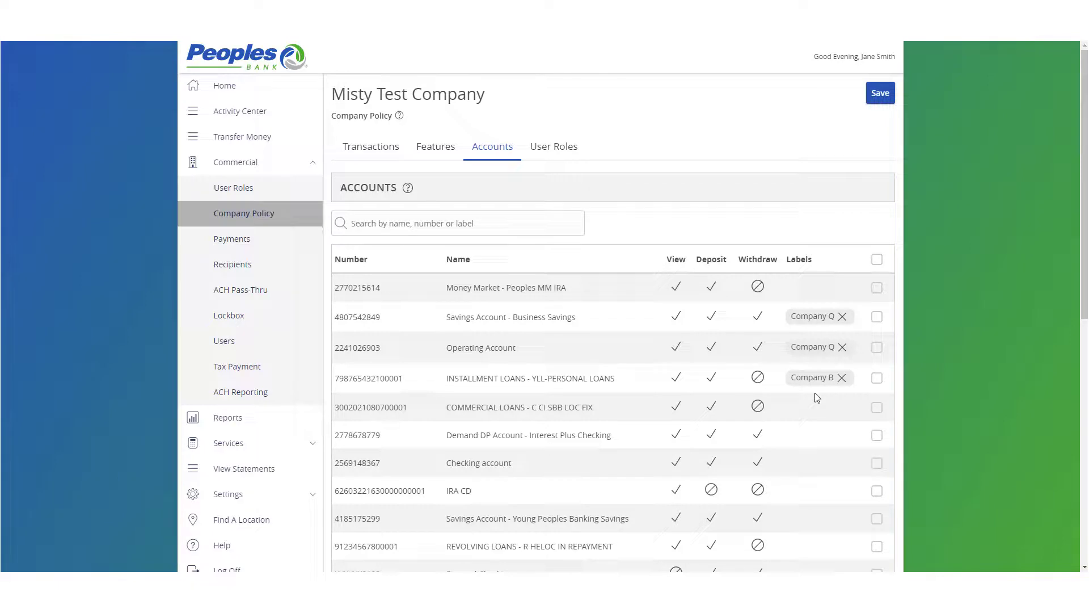
click(880, 93)
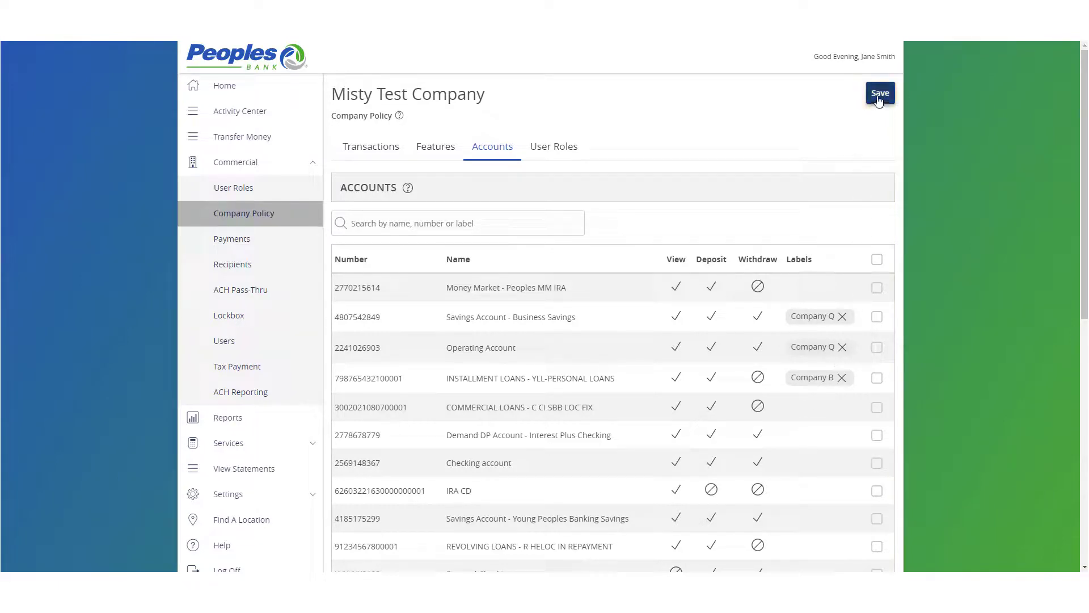